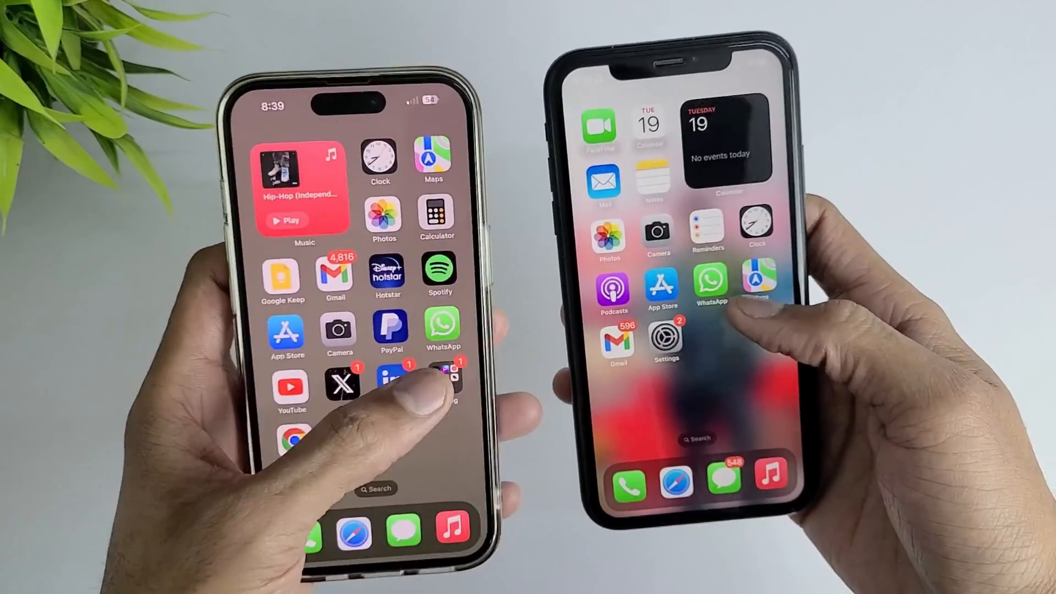
Step: Reach WhatsApp's Chats settings to export a chat by email
{"action": "left_click", "coordinate": [709, 282]}
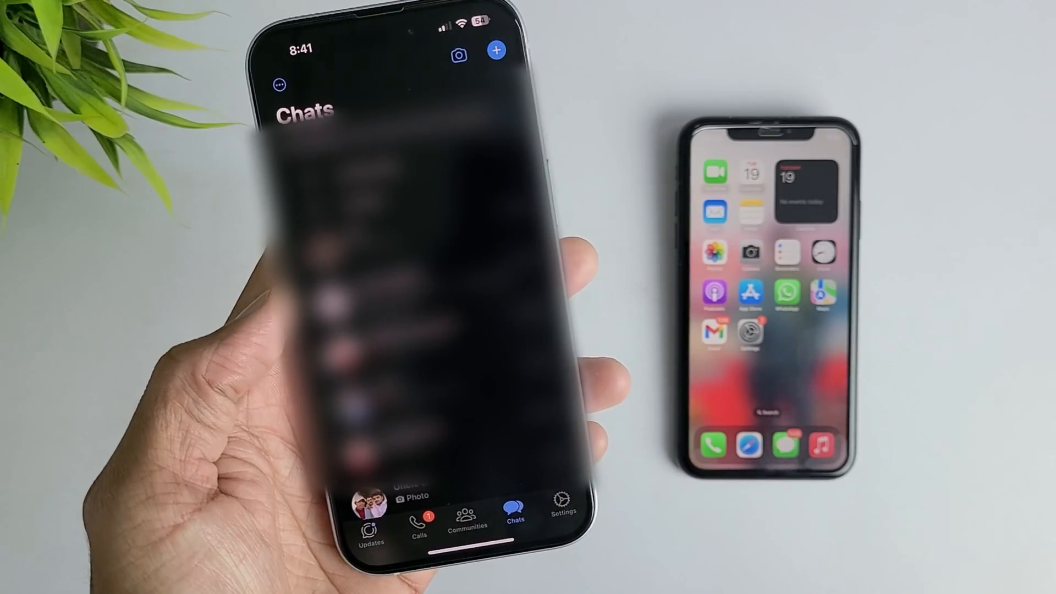
{"action": "left_click", "coordinate": [561, 512]}
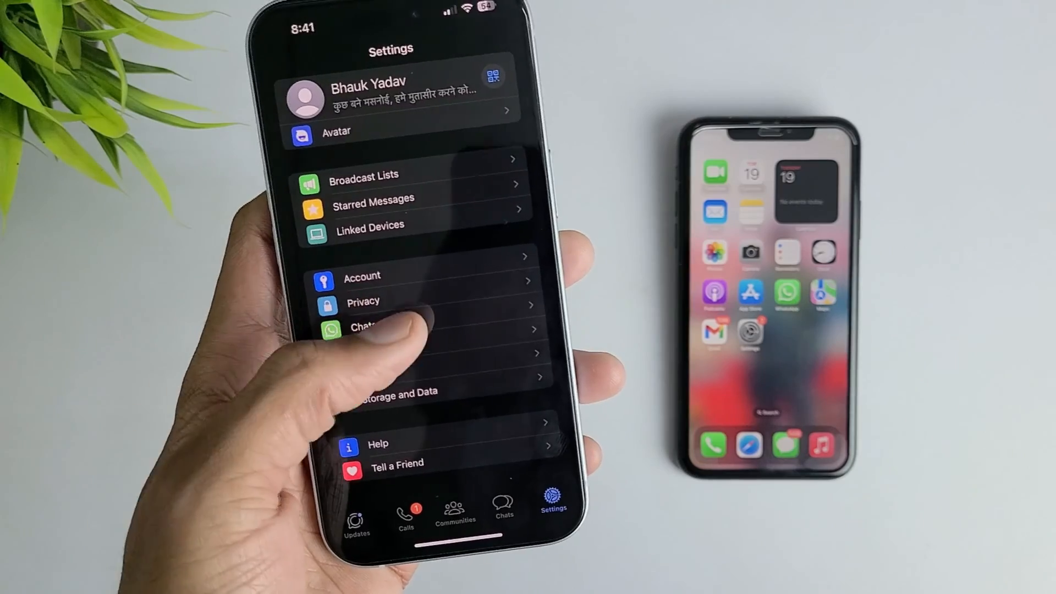
{"action": "left_click", "coordinate": [366, 328]}
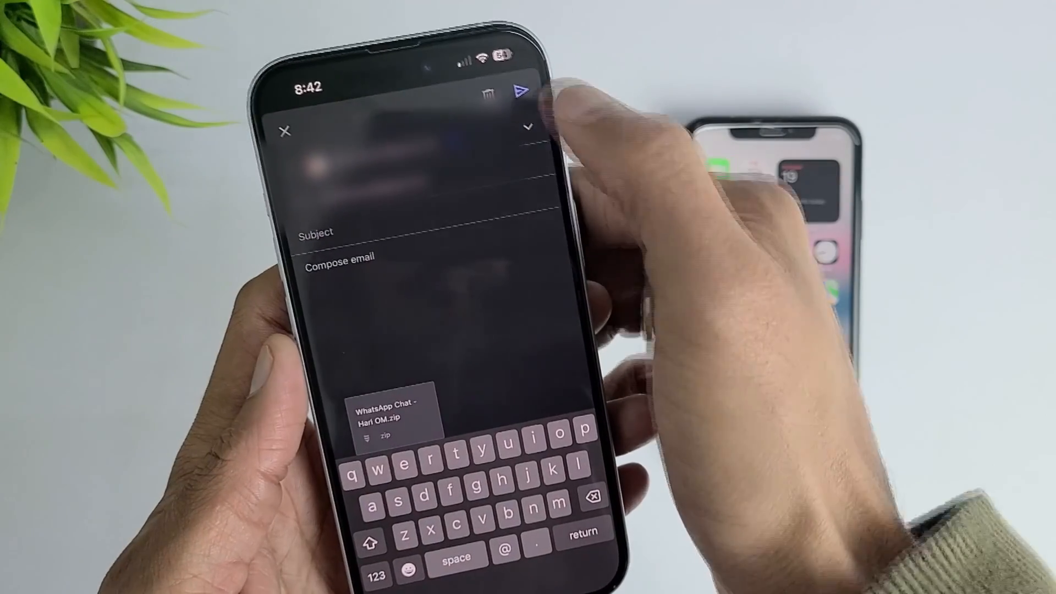
Step: Send the Gmail message carrying the exported WhatsApp chat zip
{"action": "left_click", "coordinate": [524, 92]}
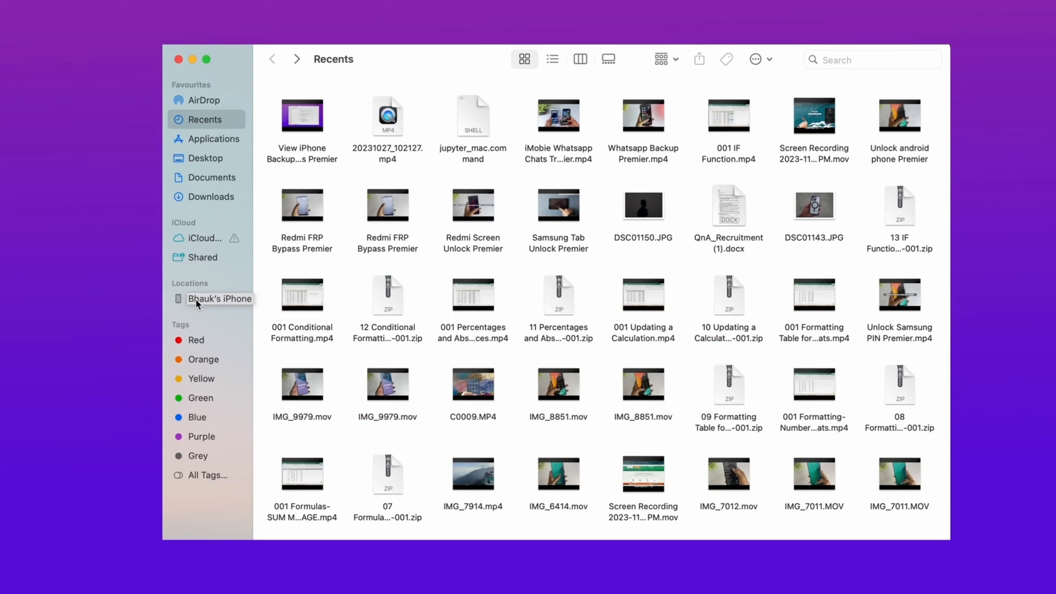
Step: Back up the connected iPhone 15 to the Mac without encryption
{"action": "left_click", "coordinate": [220, 298]}
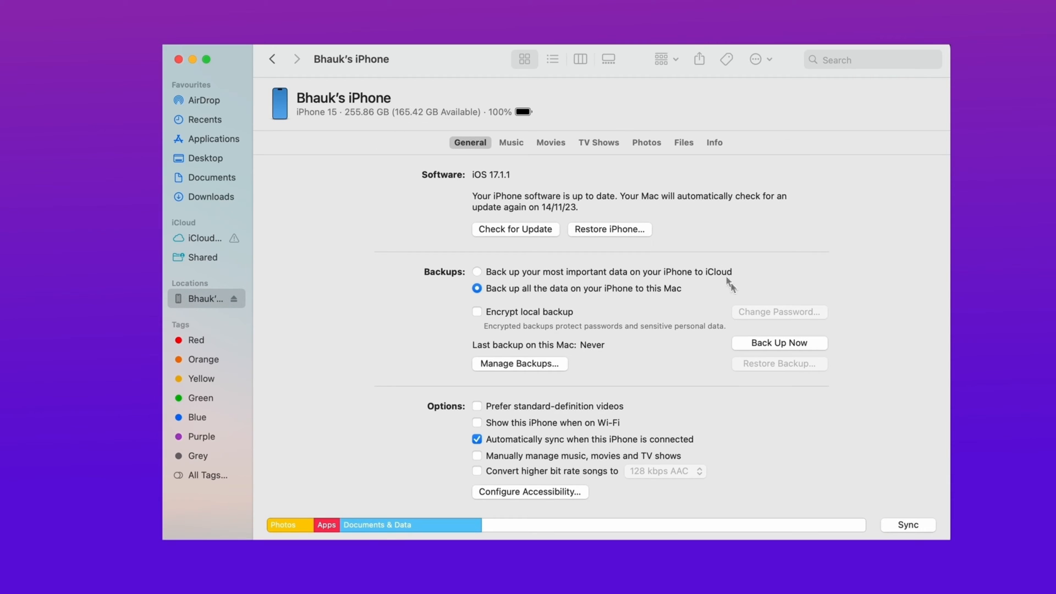
{"action": "mouse_move", "coordinate": [800, 350]}
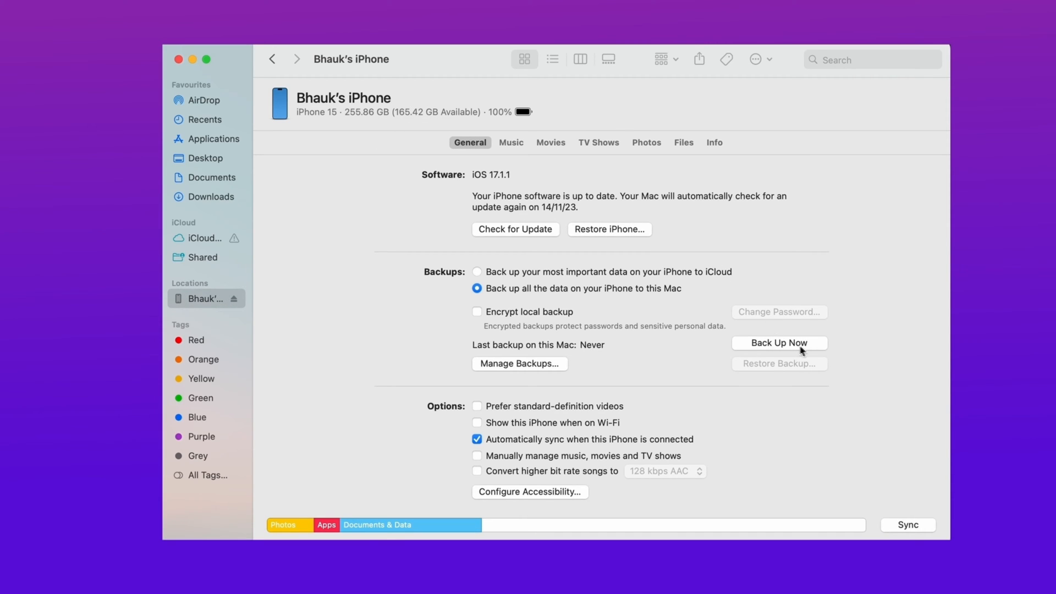
{"action": "mouse_move", "coordinate": [792, 348]}
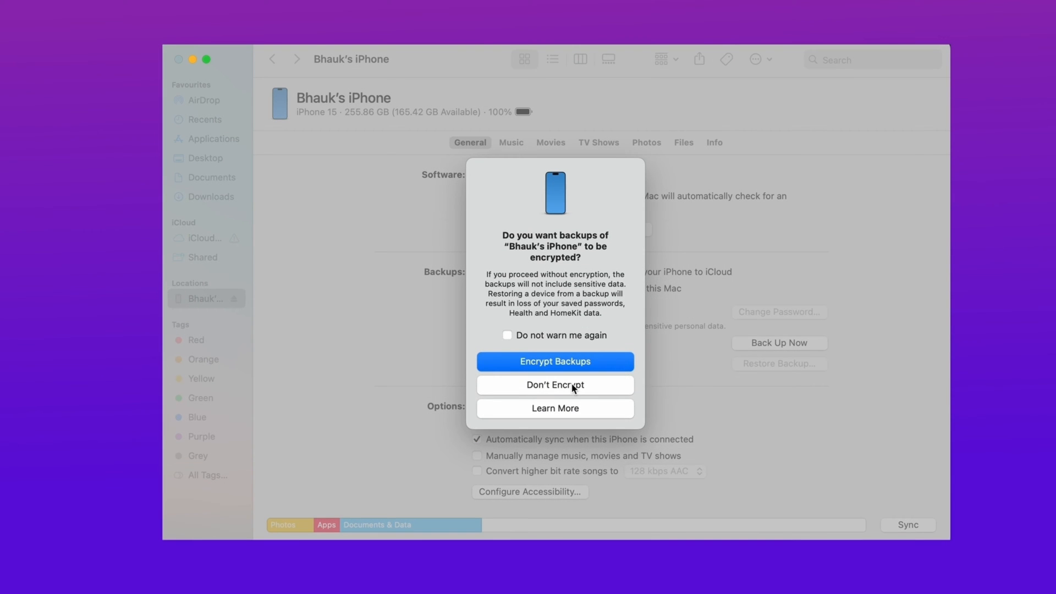
{"action": "left_click", "coordinate": [554, 385]}
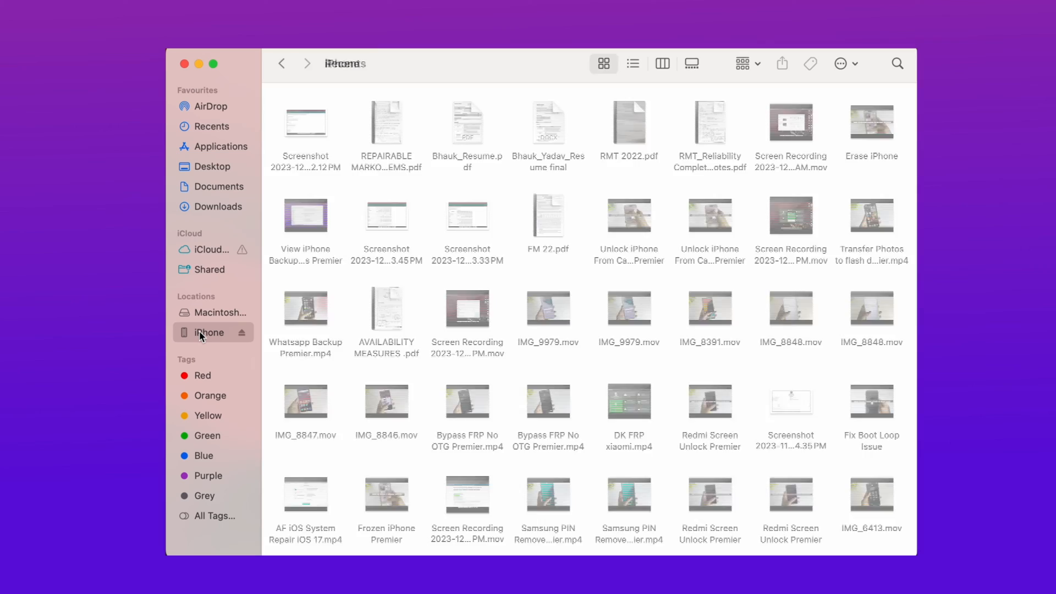
Step: Show the connected iPhone XR's device page in Finder
{"action": "left_click", "coordinate": [209, 332]}
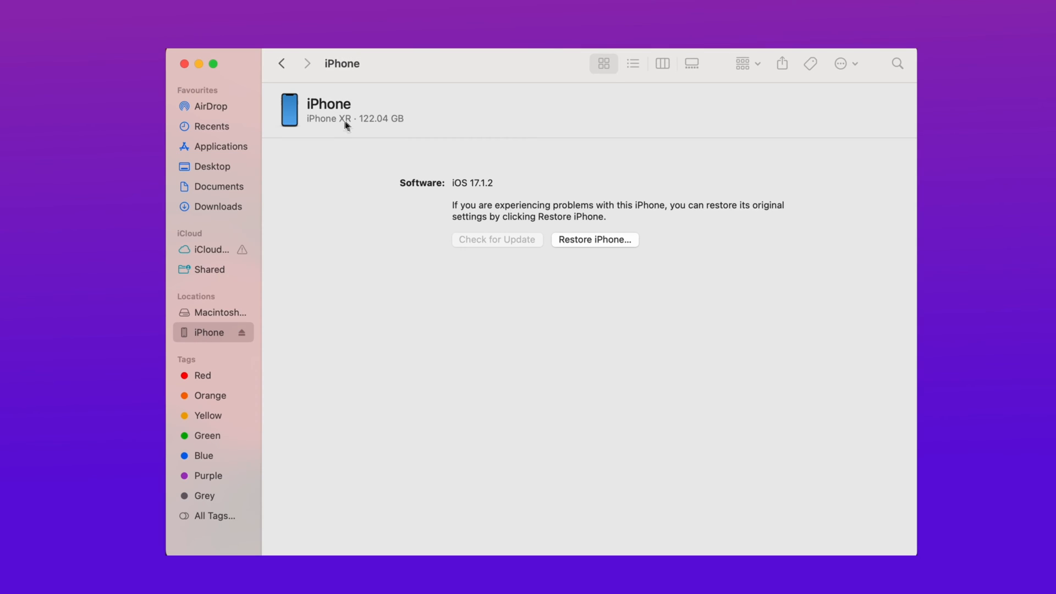
{"action": "mouse_move", "coordinate": [342, 129]}
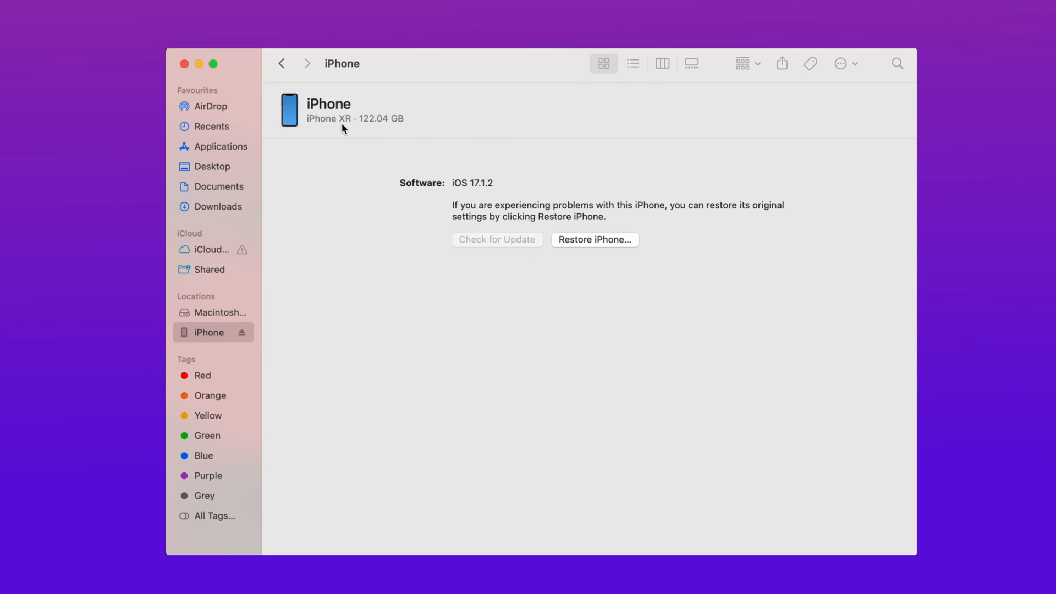
{"action": "mouse_move", "coordinate": [604, 314]}
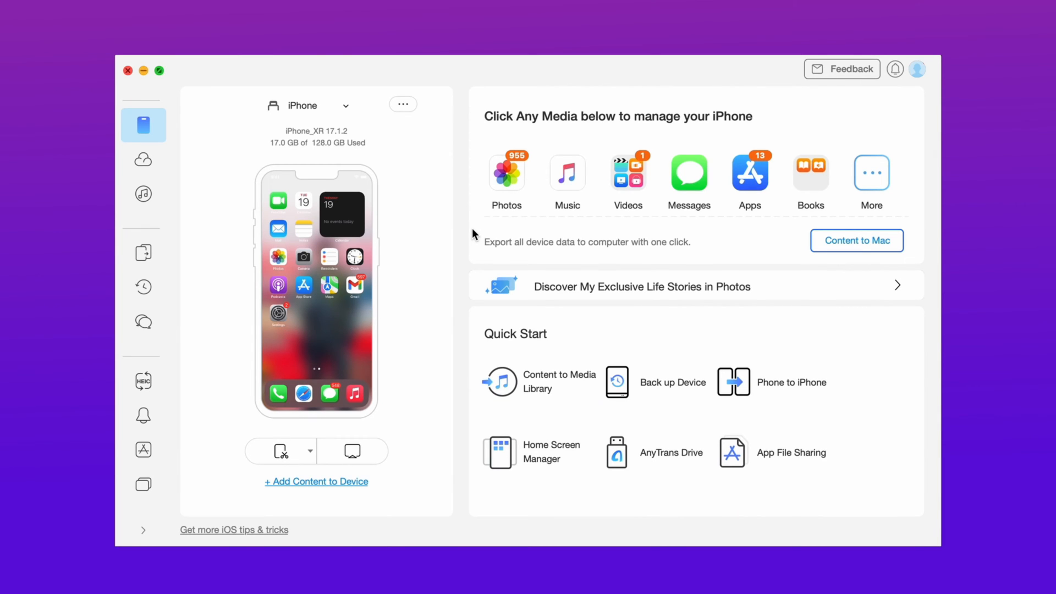
{"action": "mouse_move", "coordinate": [471, 234]}
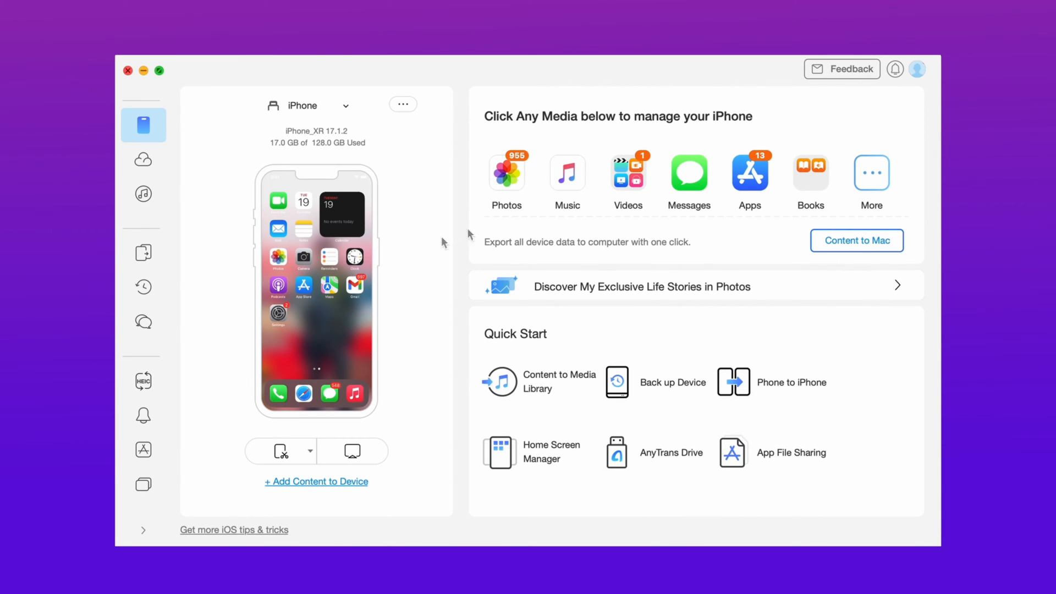
{"action": "mouse_move", "coordinate": [143, 321]}
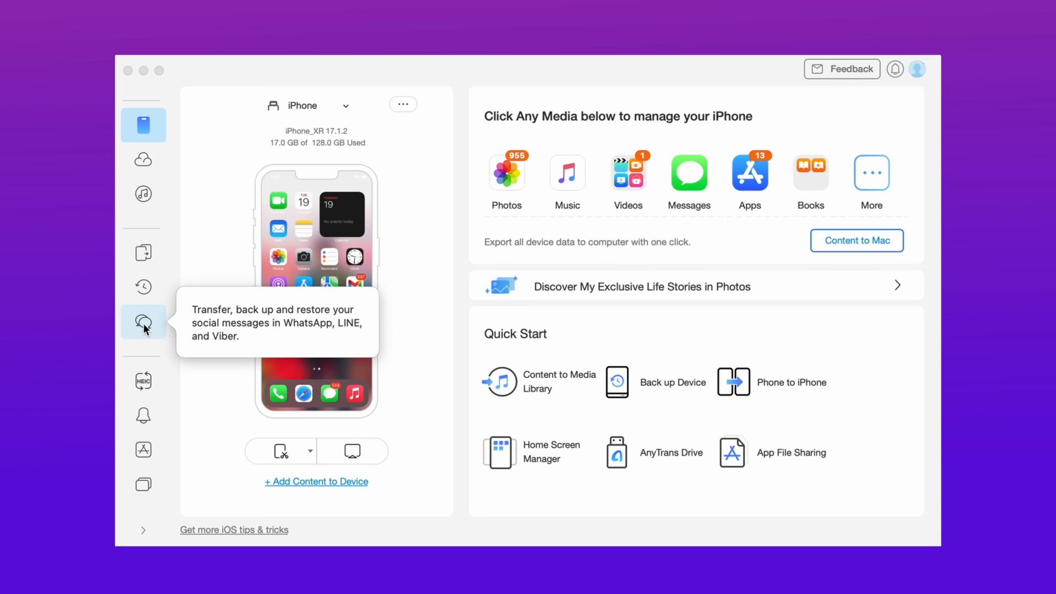
Step: Bring up AnyTrans's Social Messages Manager on WhatsApp for the iPhone XR
{"action": "left_click", "coordinate": [143, 322]}
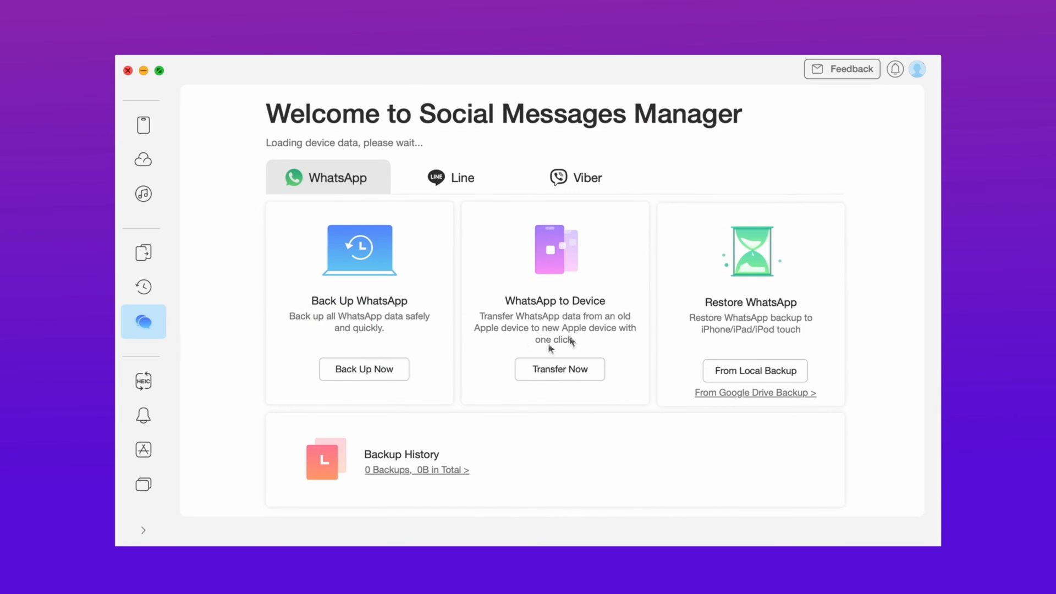
Step: Transfer WhatsApp data from the iPhone XR to the iPhone 15 with WhatsApp to Device
{"action": "left_click", "coordinate": [558, 369]}
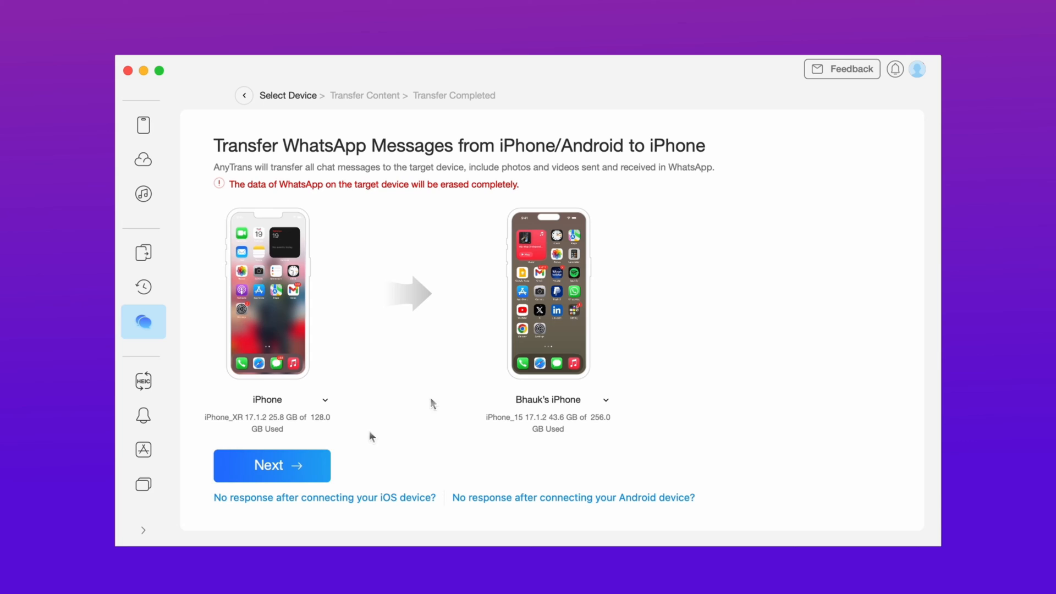
{"action": "left_click", "coordinate": [271, 465]}
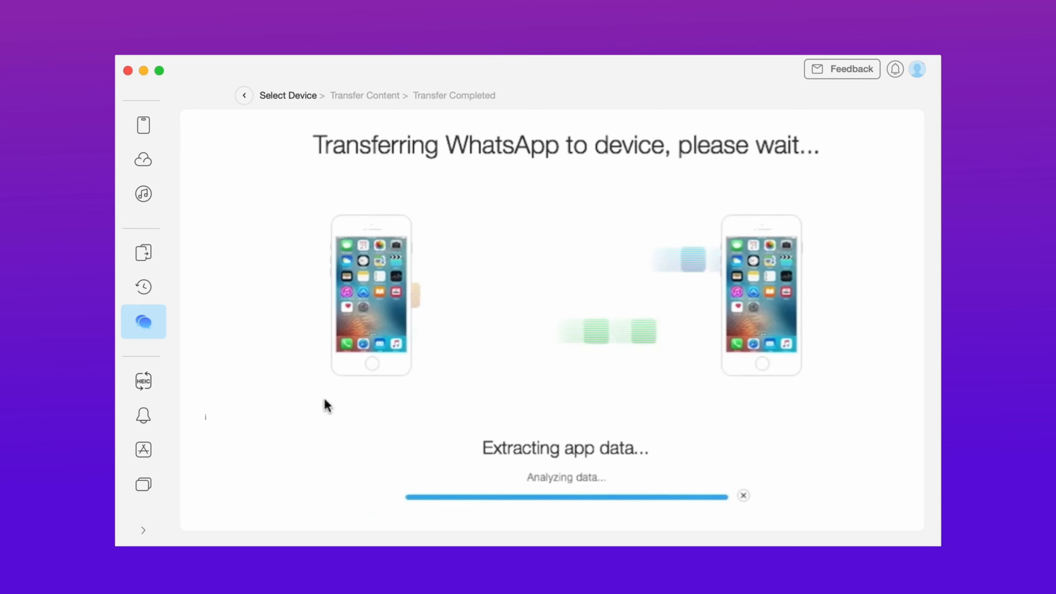